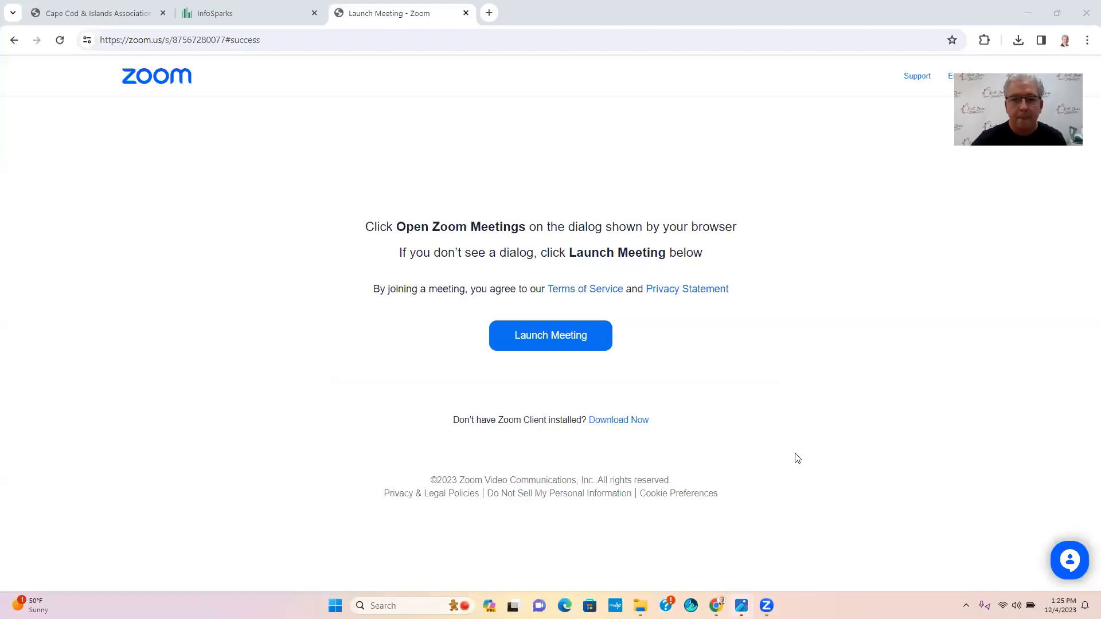
Switch from the Zoom launch page to the InfoSparks Barnstable County median sales price chart.
{"action": "left_click", "coordinate": [245, 13]}
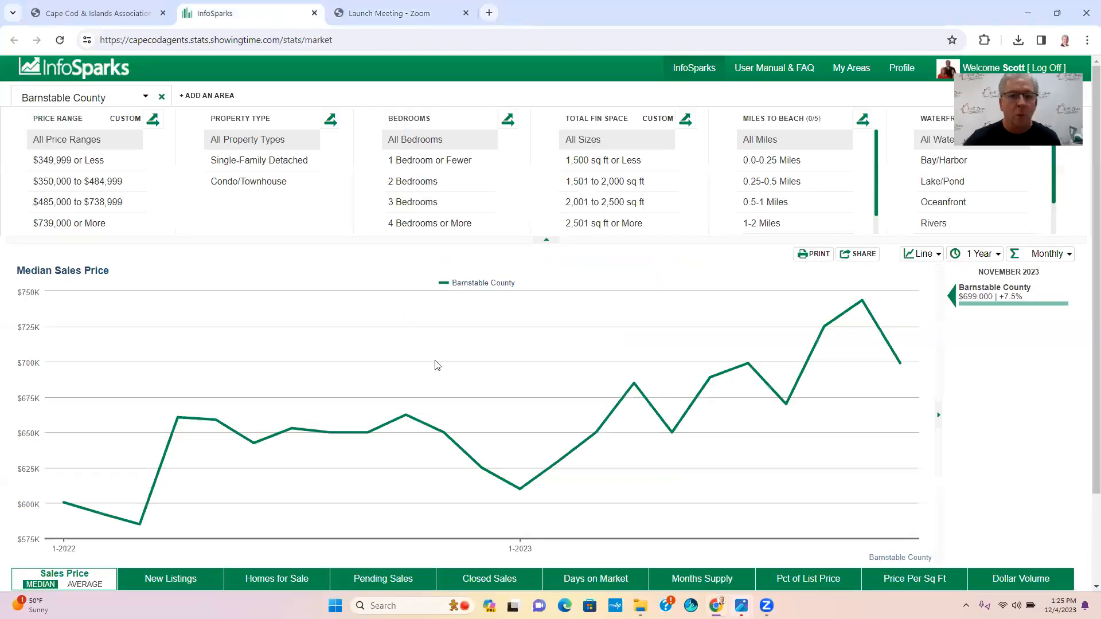
{"action": "mouse_move", "coordinate": [784, 400]}
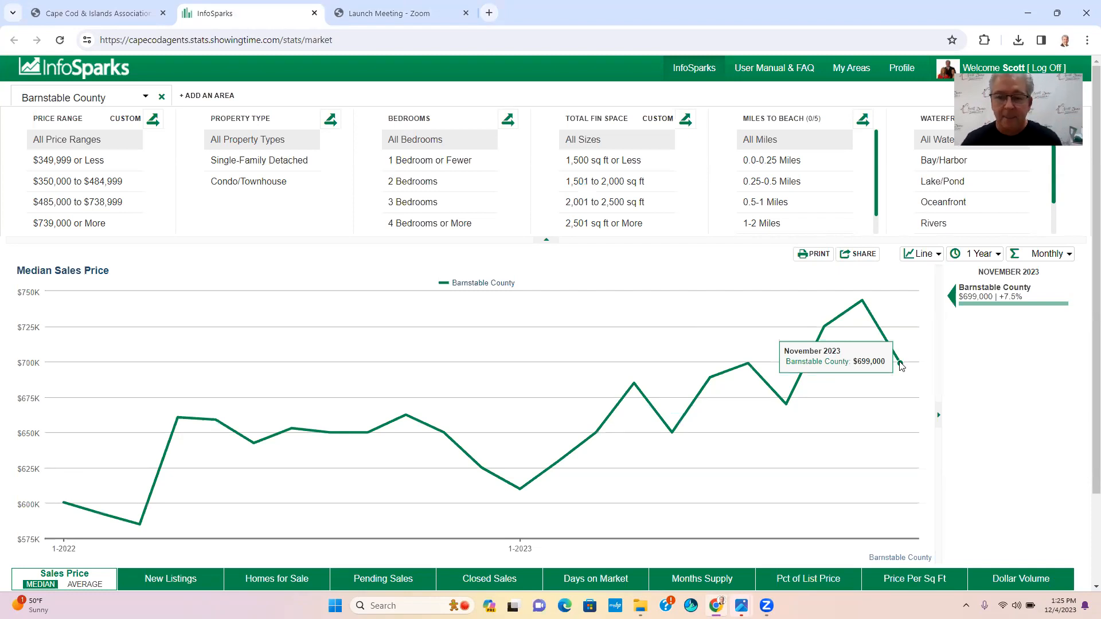
{"action": "mouse_move", "coordinate": [883, 336]}
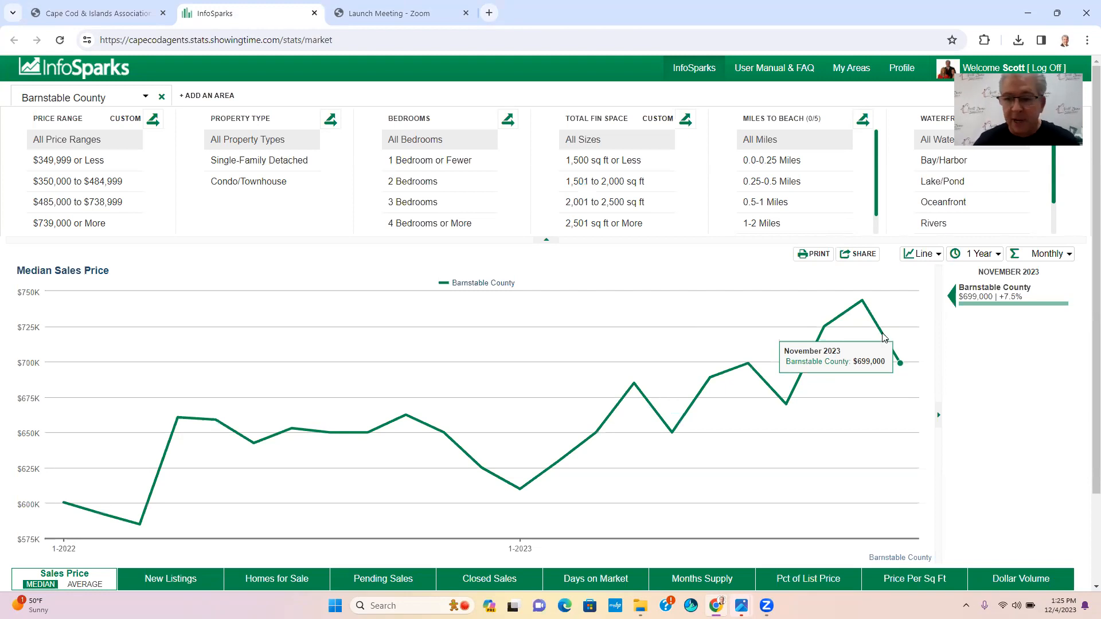
{"action": "mouse_move", "coordinate": [863, 302]}
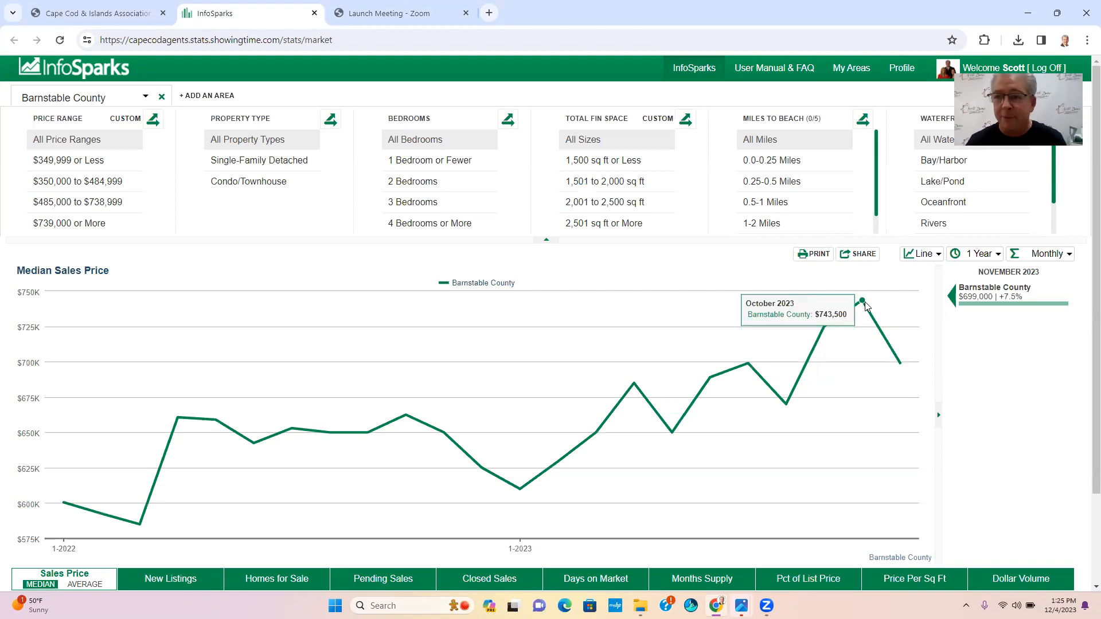
{"action": "mouse_move", "coordinate": [899, 362]}
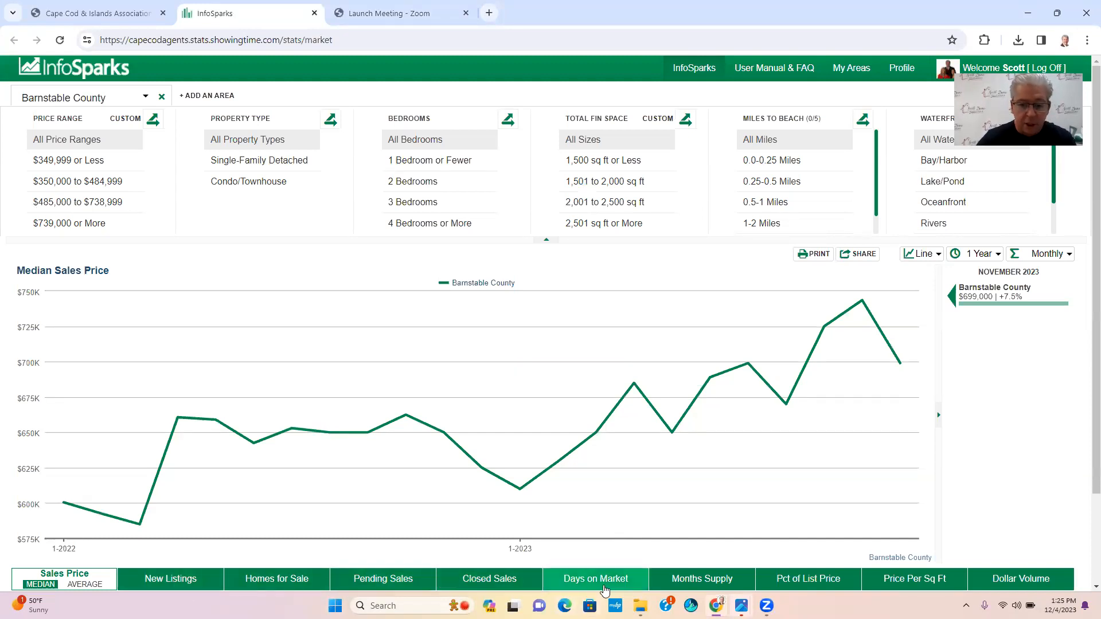
Show the Barnstable County median days on market chart.
{"action": "left_click", "coordinate": [595, 578]}
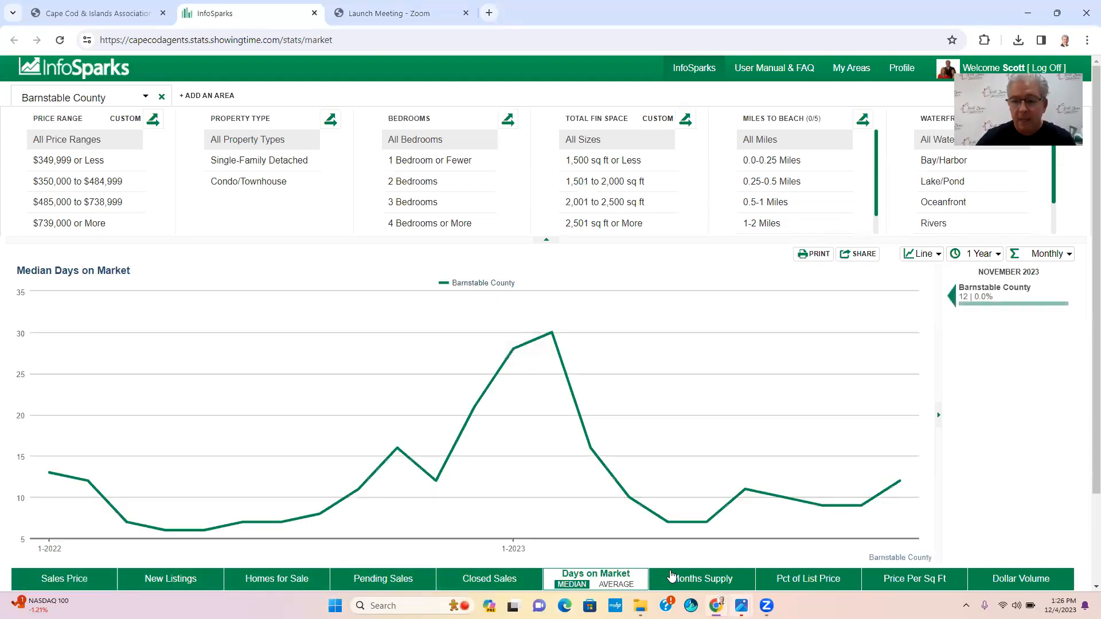
{"action": "mouse_move", "coordinate": [901, 484]}
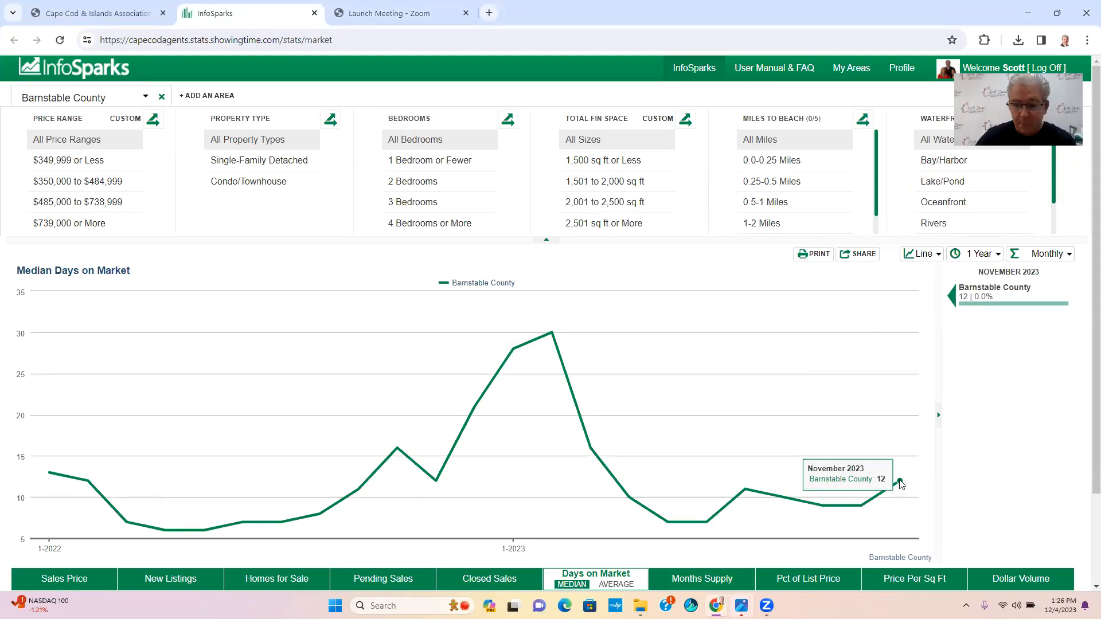
{"action": "mouse_move", "coordinate": [883, 501]}
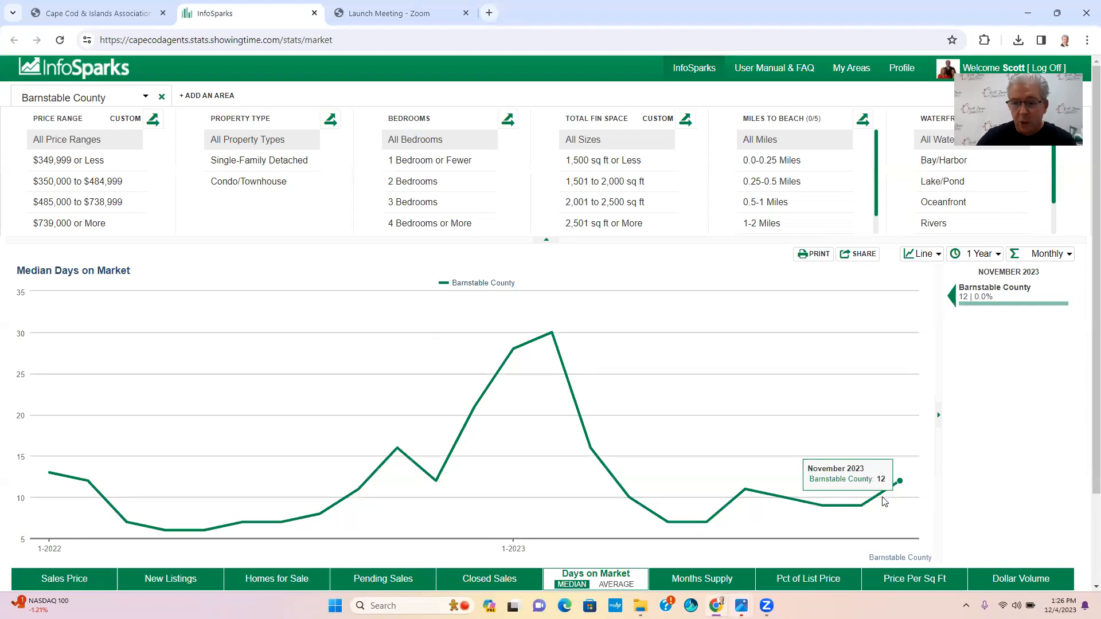
{"action": "mouse_move", "coordinate": [902, 486]}
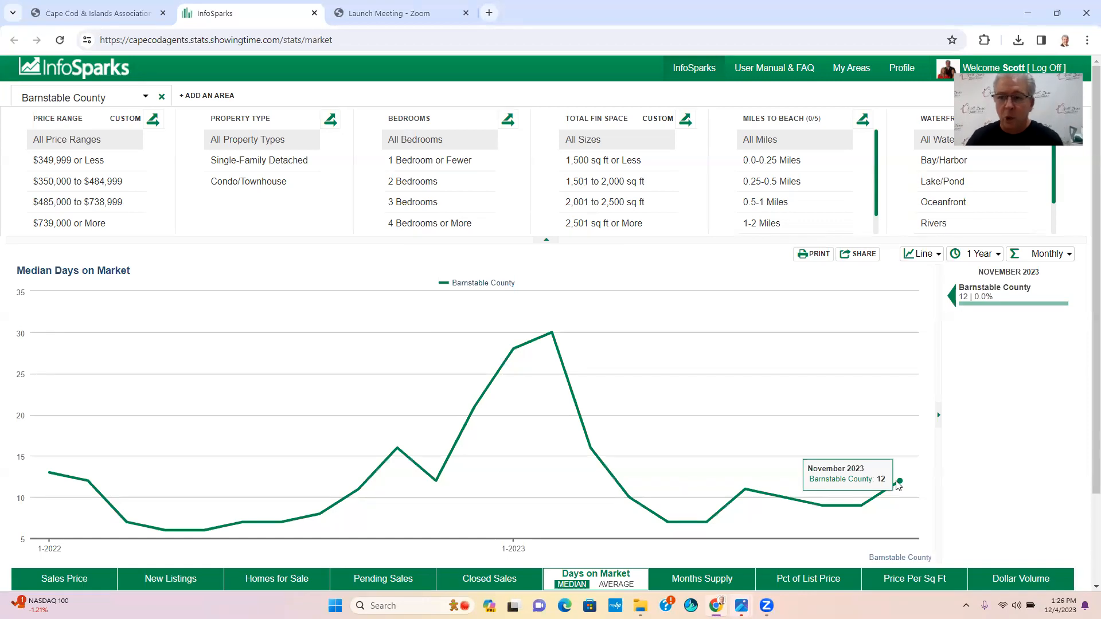
{"action": "mouse_move", "coordinate": [902, 482]}
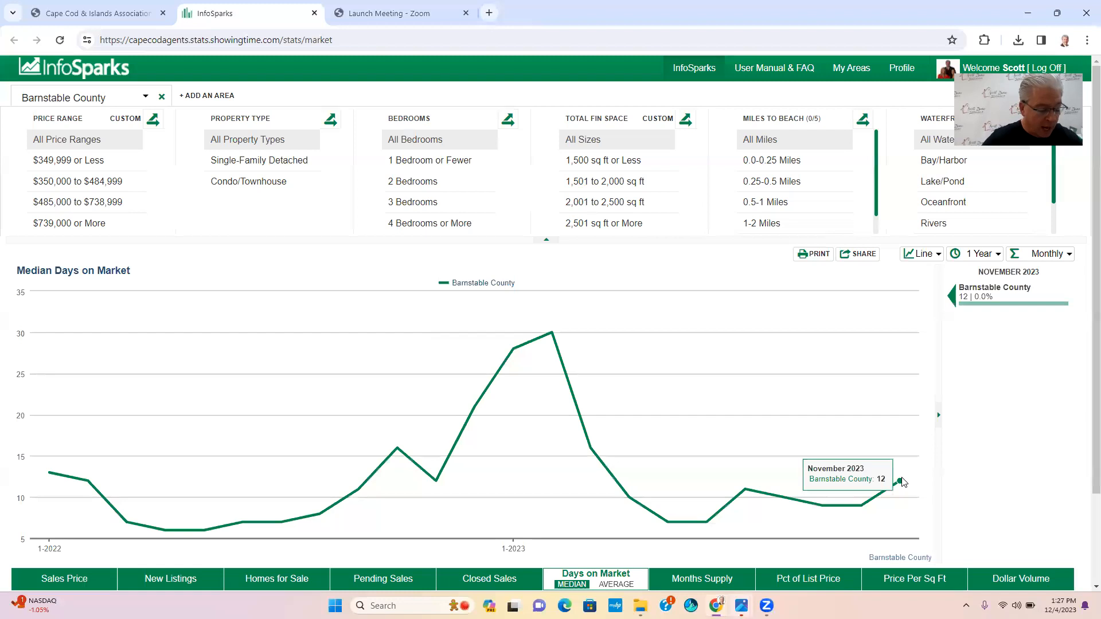
{"action": "mouse_move", "coordinate": [187, 582]}
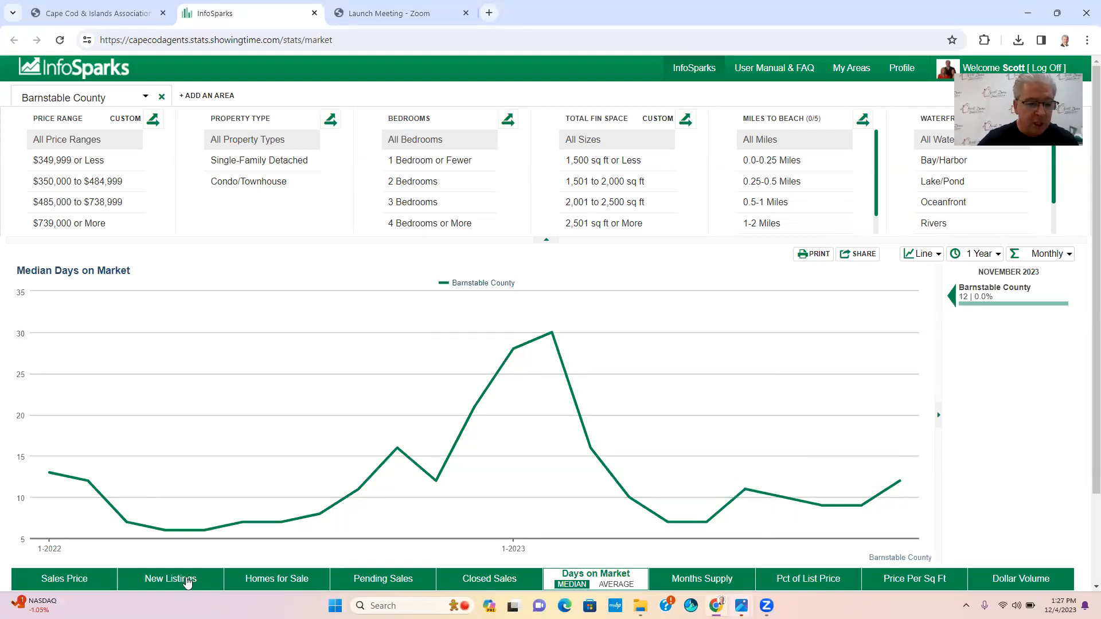
Show the Barnstable County monthly homes for sale chart.
{"action": "left_click", "coordinate": [277, 578]}
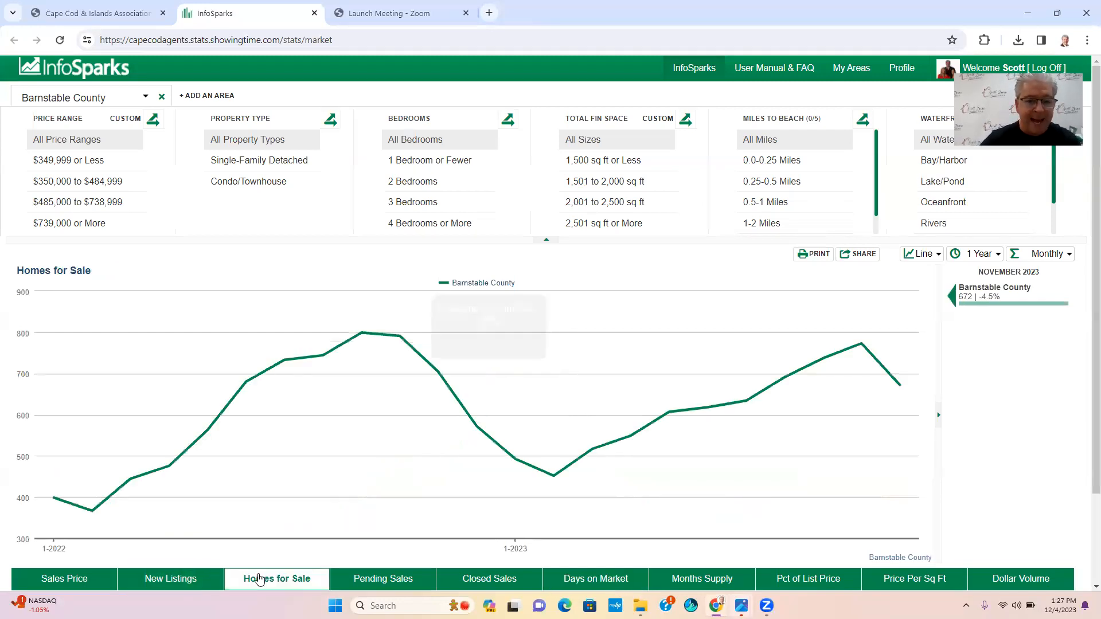
{"action": "mouse_move", "coordinate": [901, 392]}
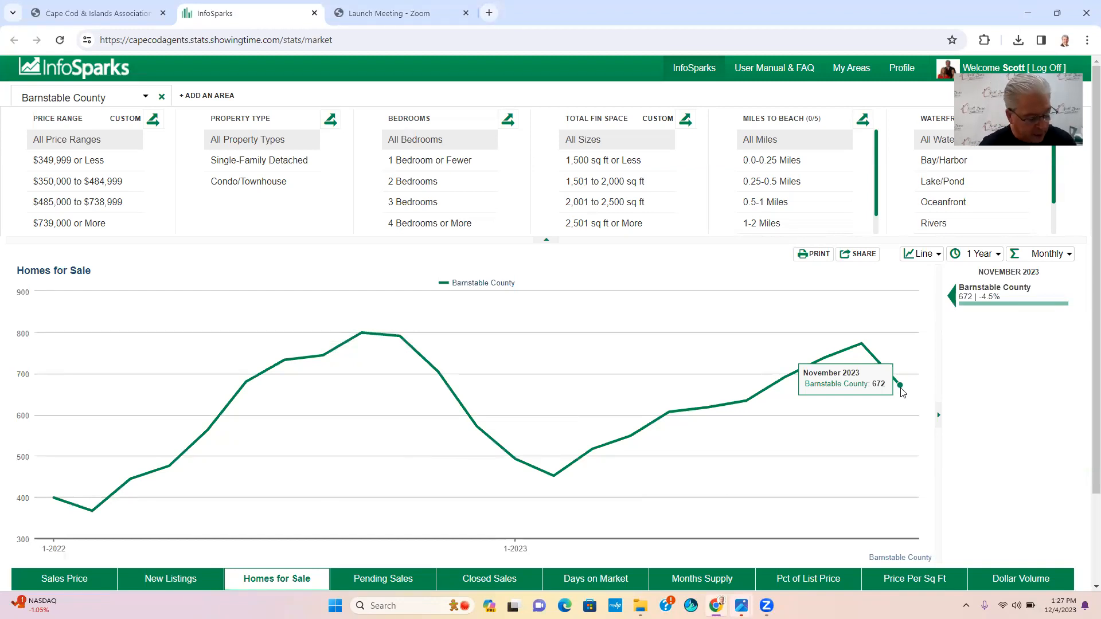
{"action": "mouse_move", "coordinate": [863, 349]}
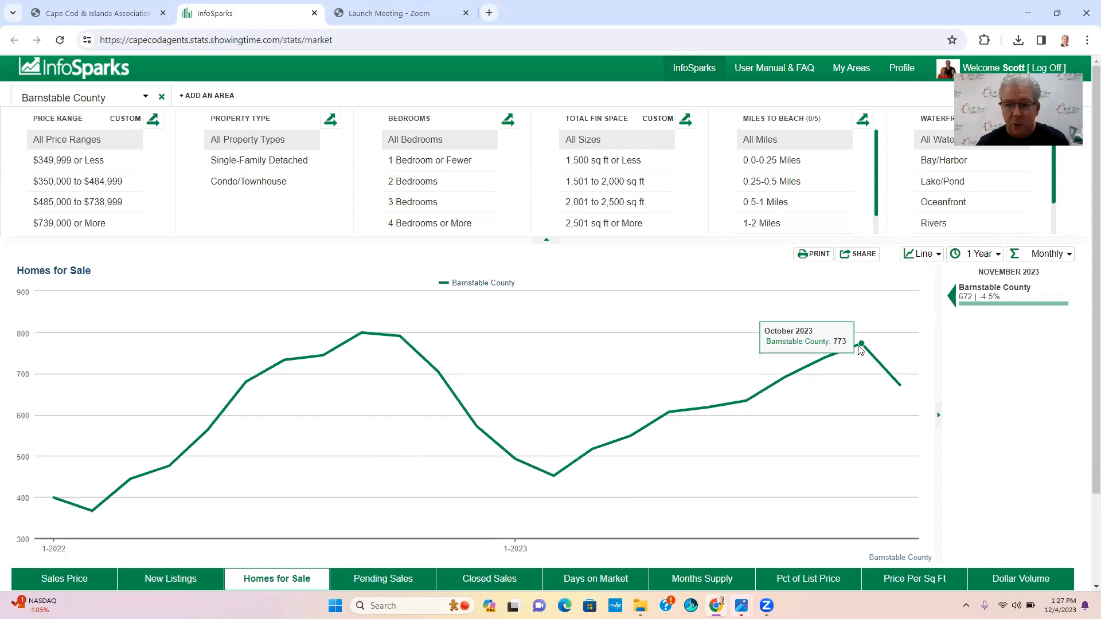
{"action": "mouse_move", "coordinate": [860, 359]}
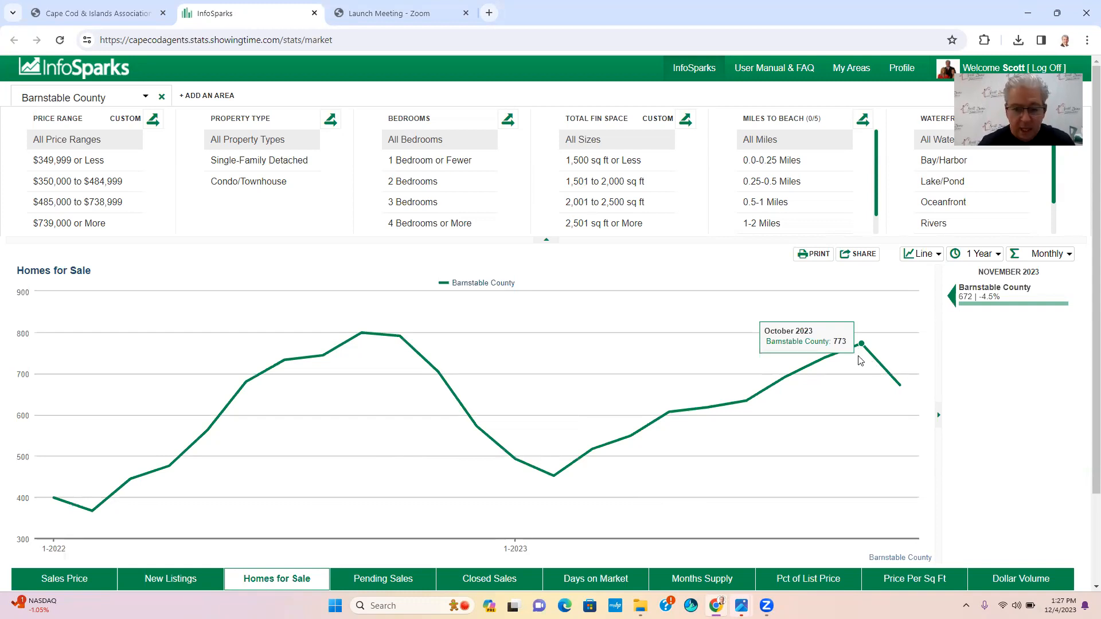
Show the Barnstable County months supply of homes for sale chart.
{"action": "left_click", "coordinate": [700, 578]}
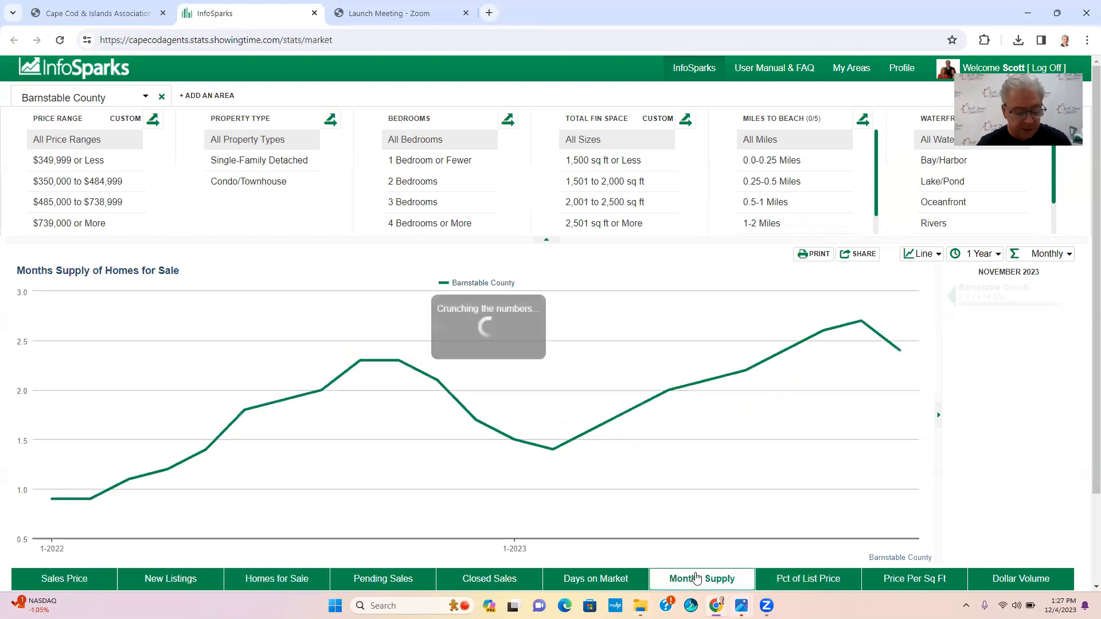
{"action": "left_click", "coordinate": [701, 577]}
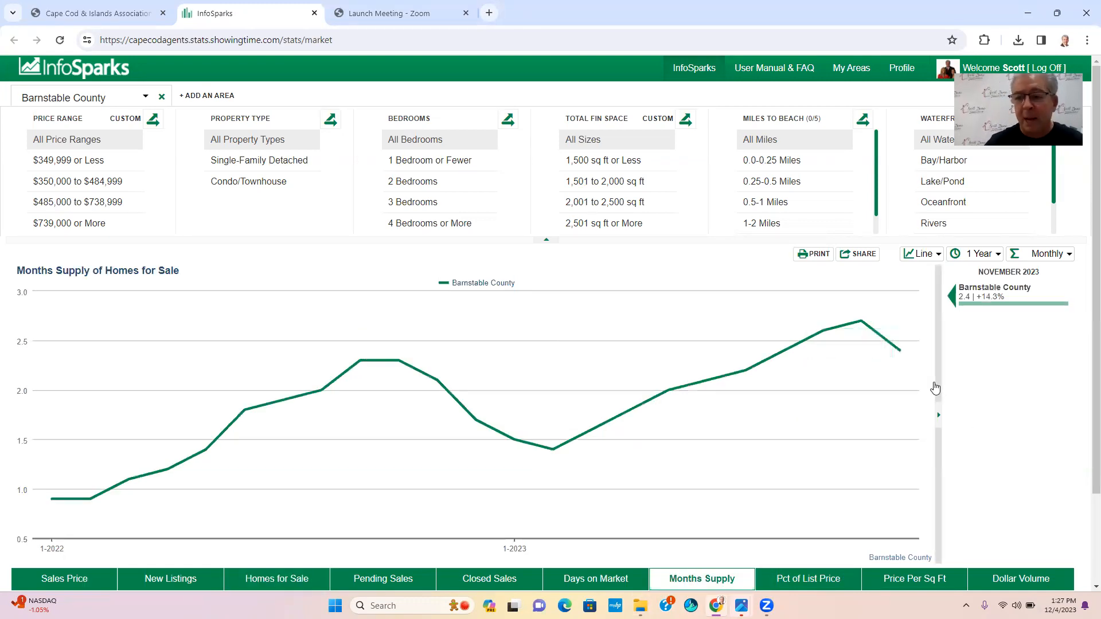
{"action": "mouse_move", "coordinate": [901, 349]}
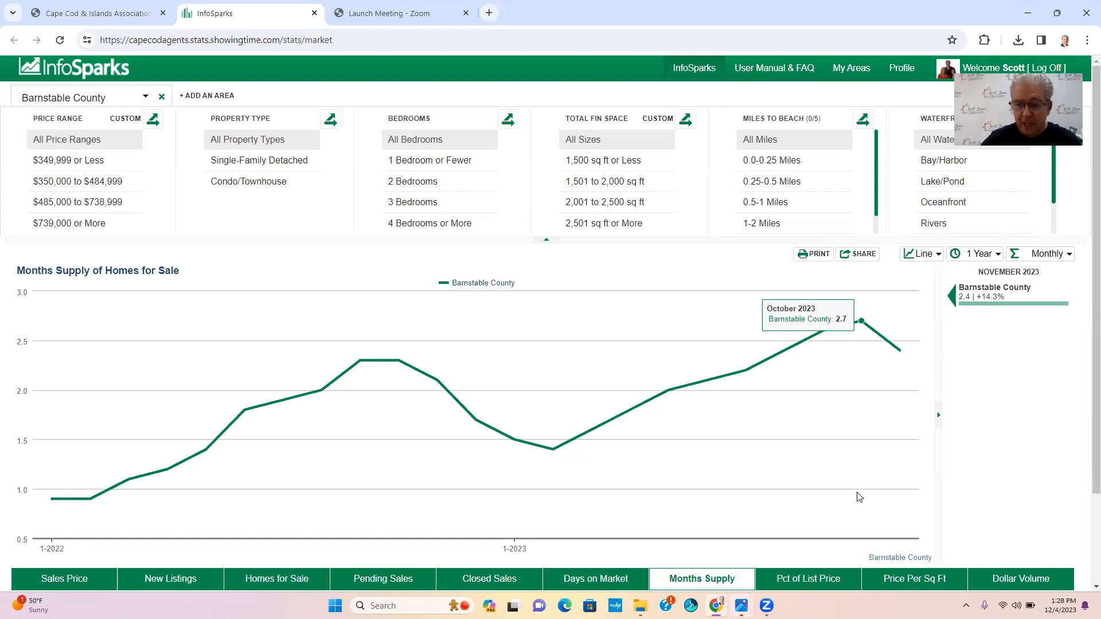
Show the Barnstable County median percent of last list price chart.
{"action": "left_click", "coordinate": [806, 578]}
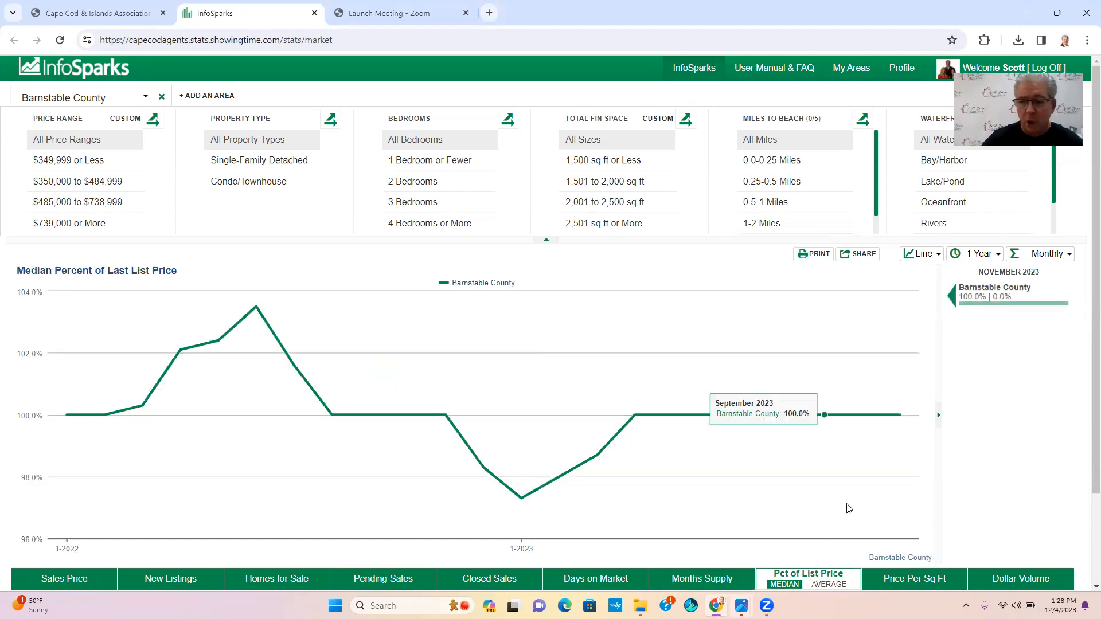
{"action": "mouse_move", "coordinate": [899, 416]}
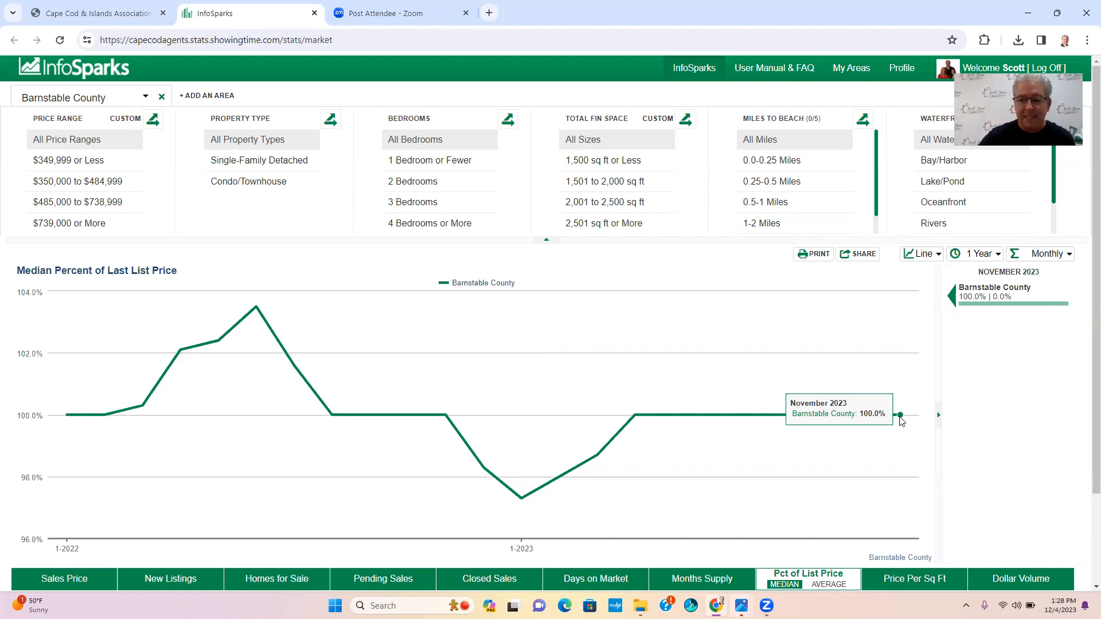
{"action": "mouse_move", "coordinate": [861, 414]}
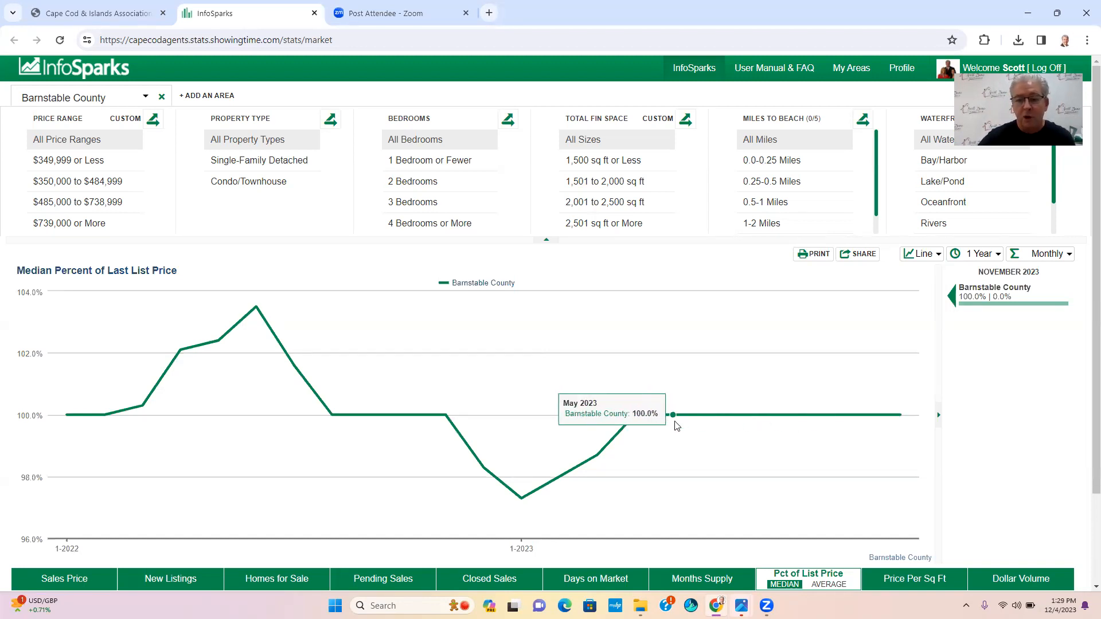
{"action": "mouse_move", "coordinate": [688, 424]}
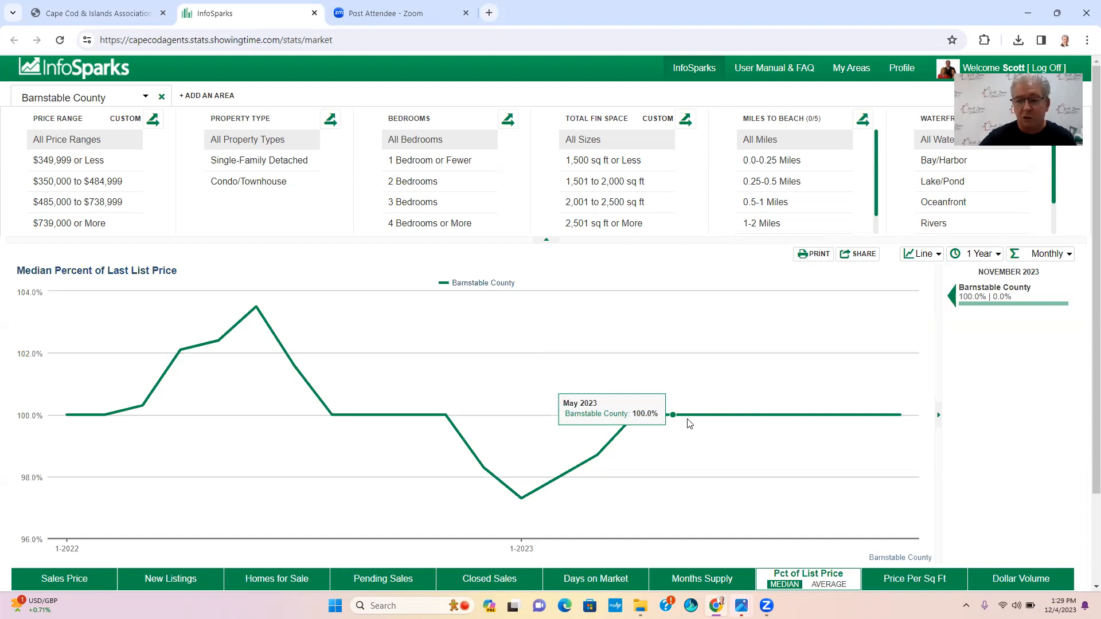
{"action": "mouse_move", "coordinate": [784, 414]}
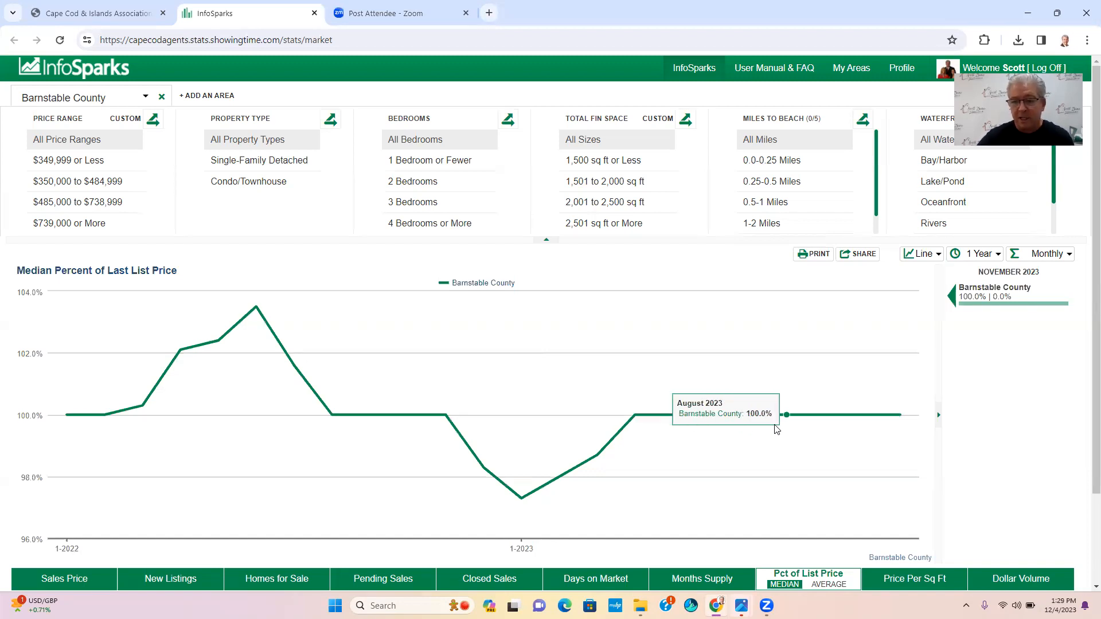
{"action": "mouse_move", "coordinate": [900, 415]}
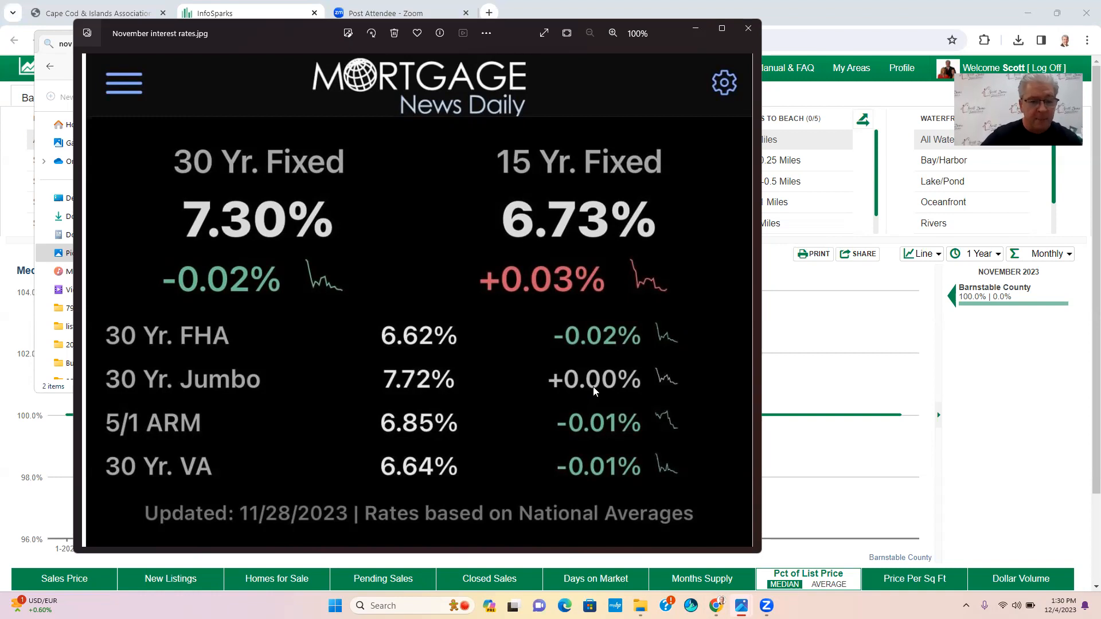
{"action": "mouse_move", "coordinate": [342, 352]}
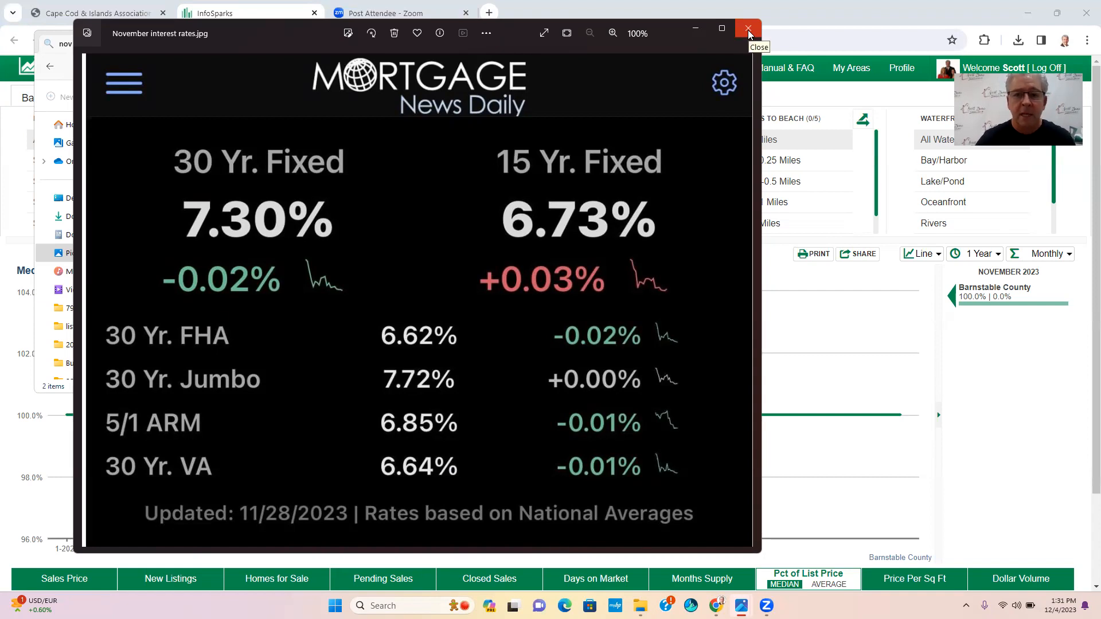
Close the November mortgage interest rates image in Photos.
{"action": "left_click", "coordinate": [747, 29]}
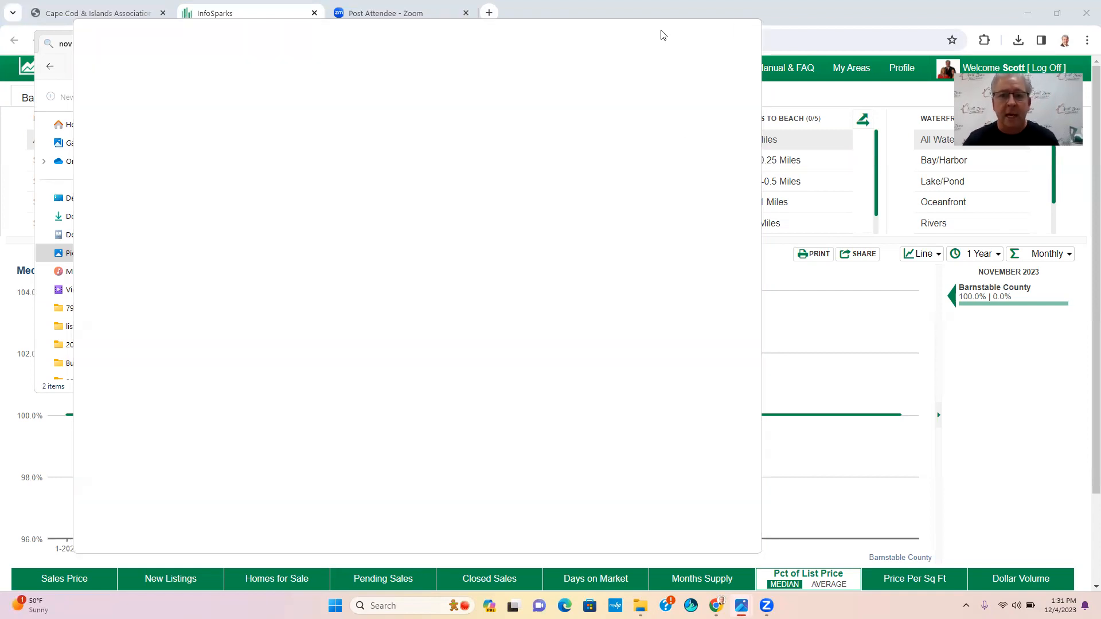